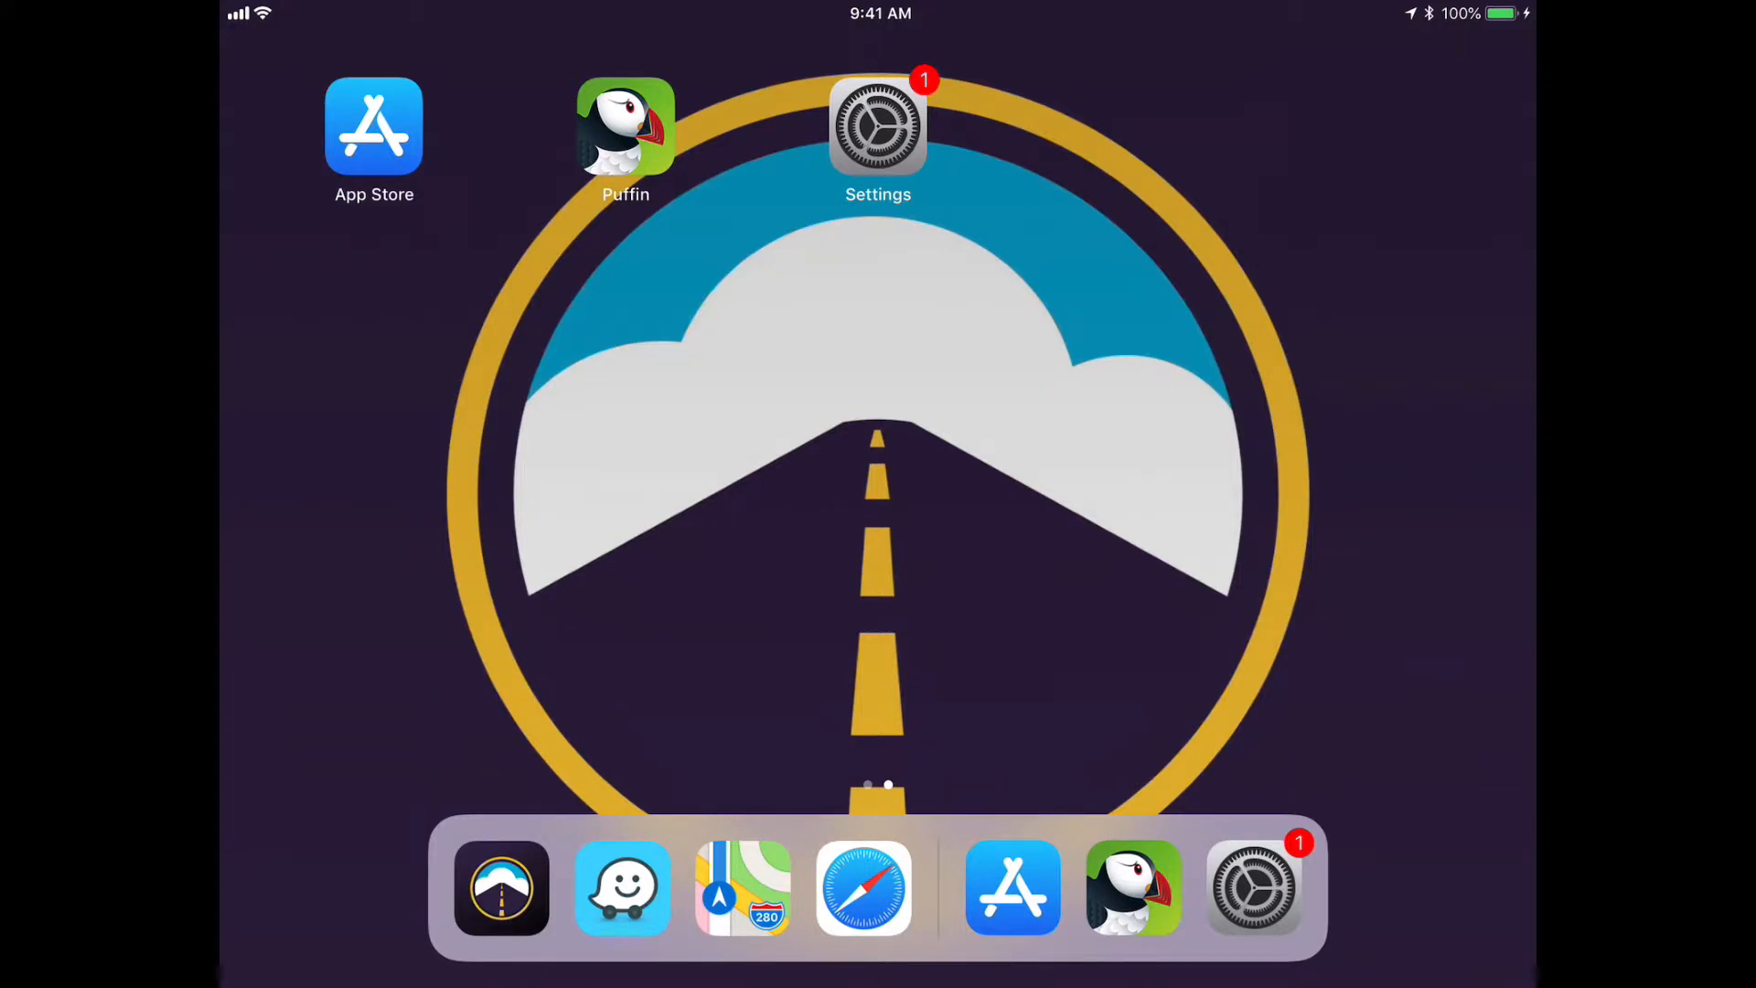
{"action": "left_click", "coordinate": [862, 887]}
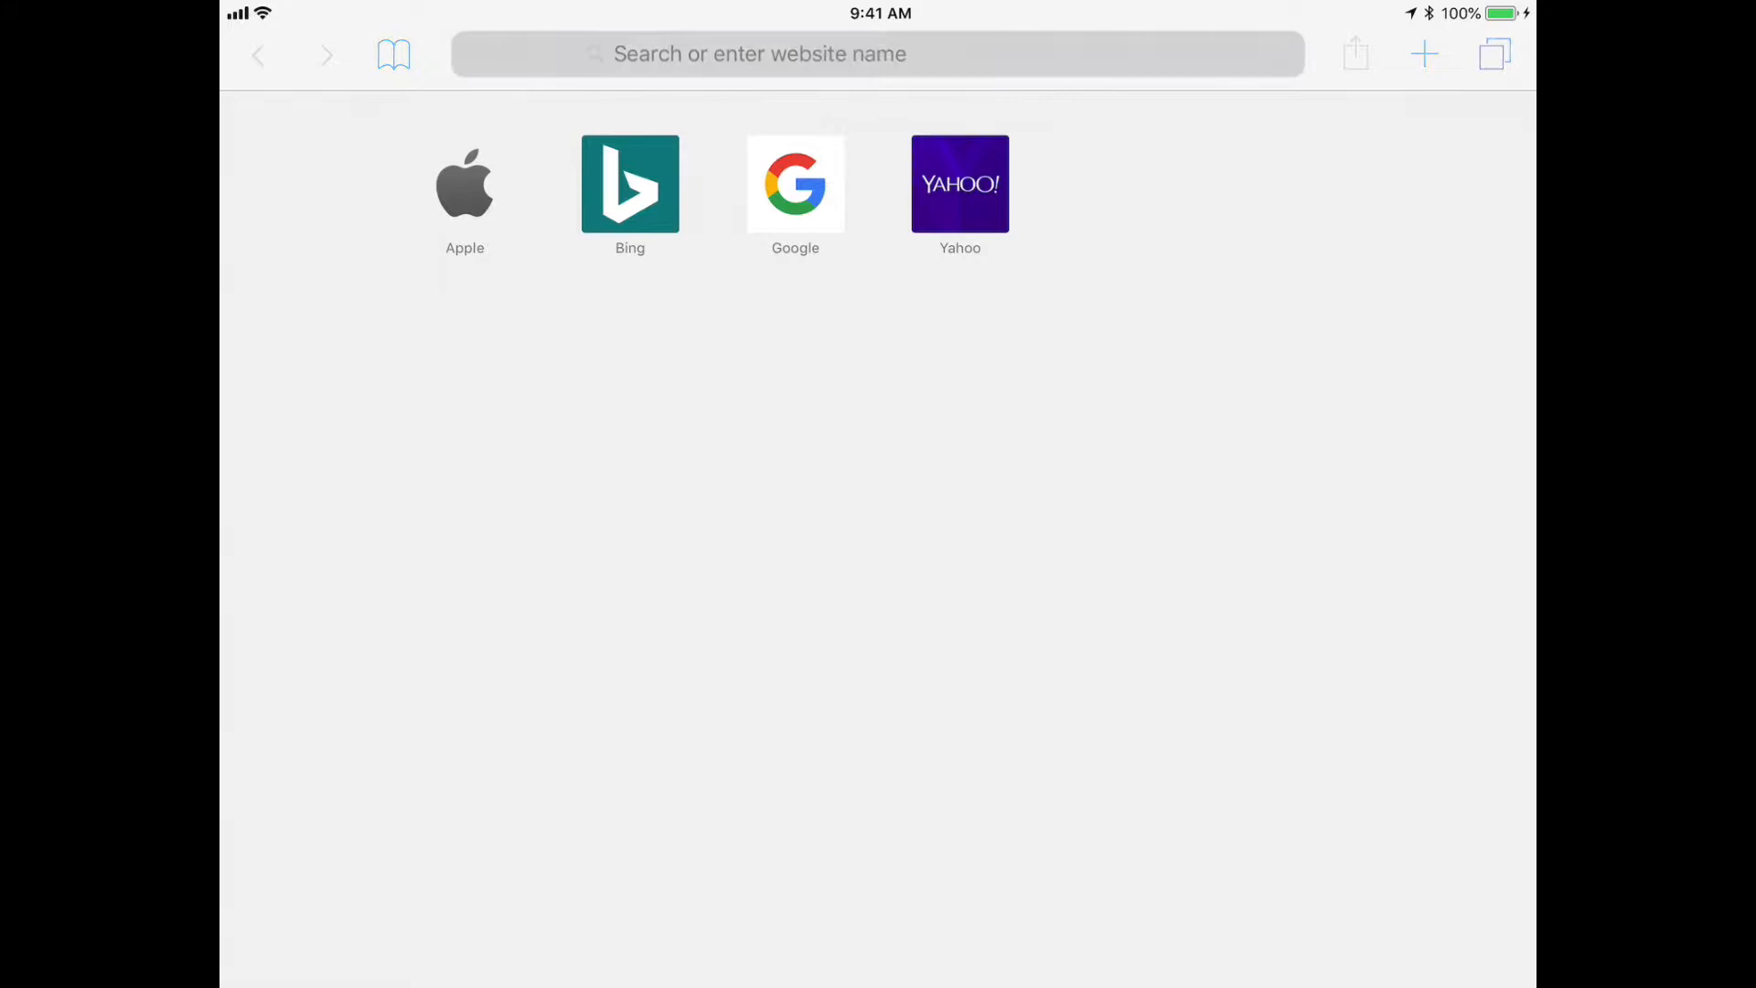
{"action": "type", "text": "www.gogroundcloud.com/wp-content/uploads/2018/03/05/DeliveryManifest.xls"}
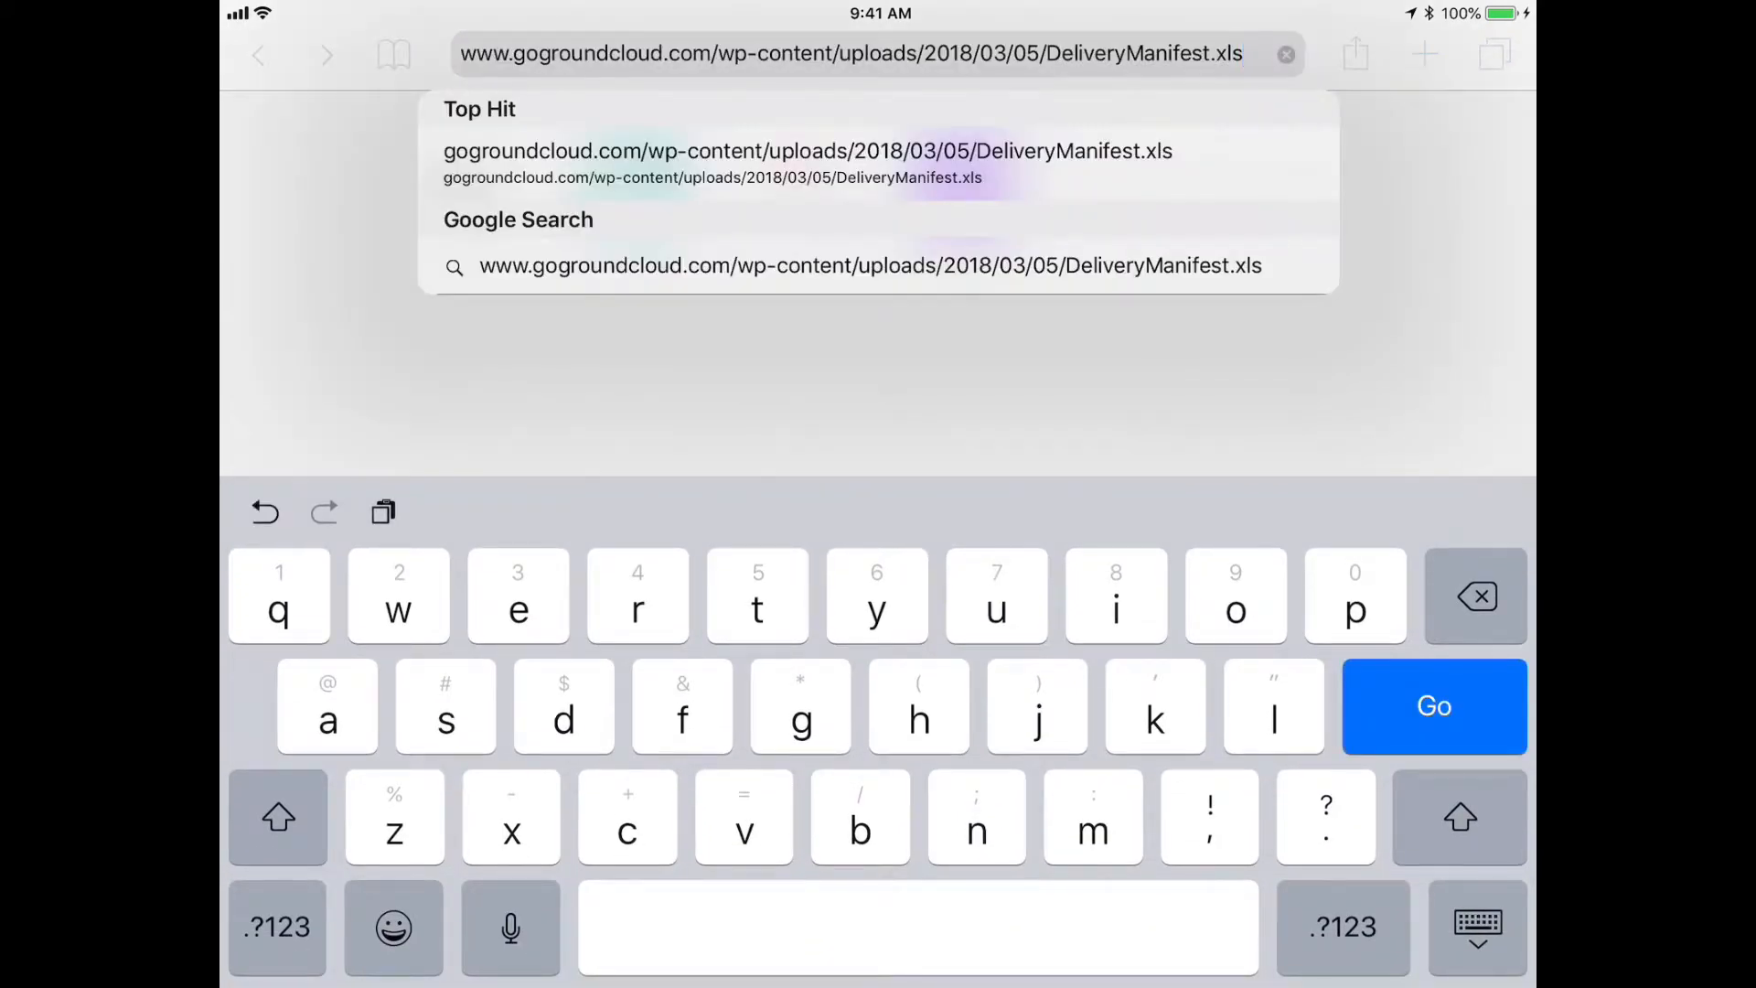